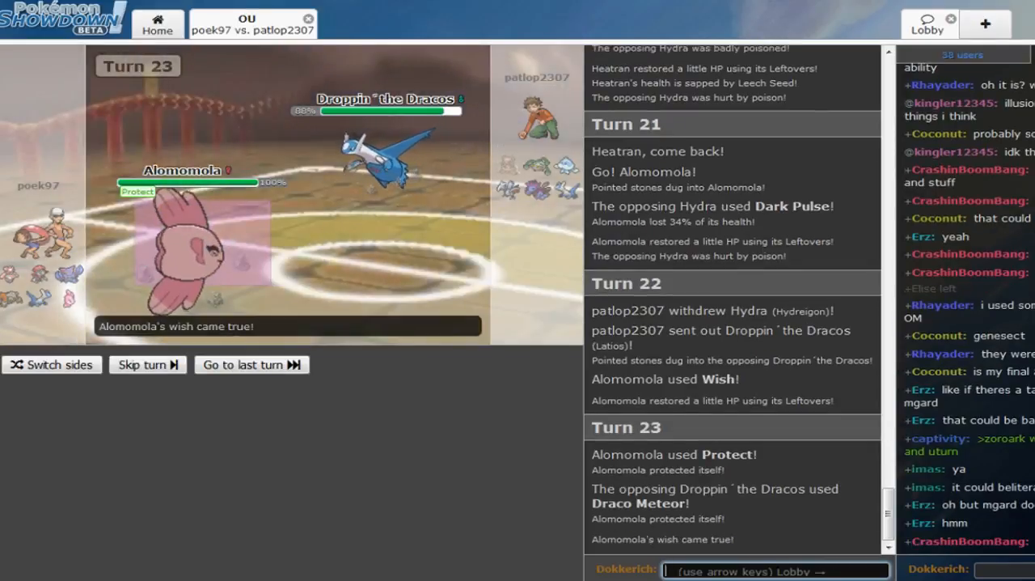
Skip ahead in the battle room so play continues from turn 23 toward turn 27
{"action": "left_click", "coordinate": [147, 364]}
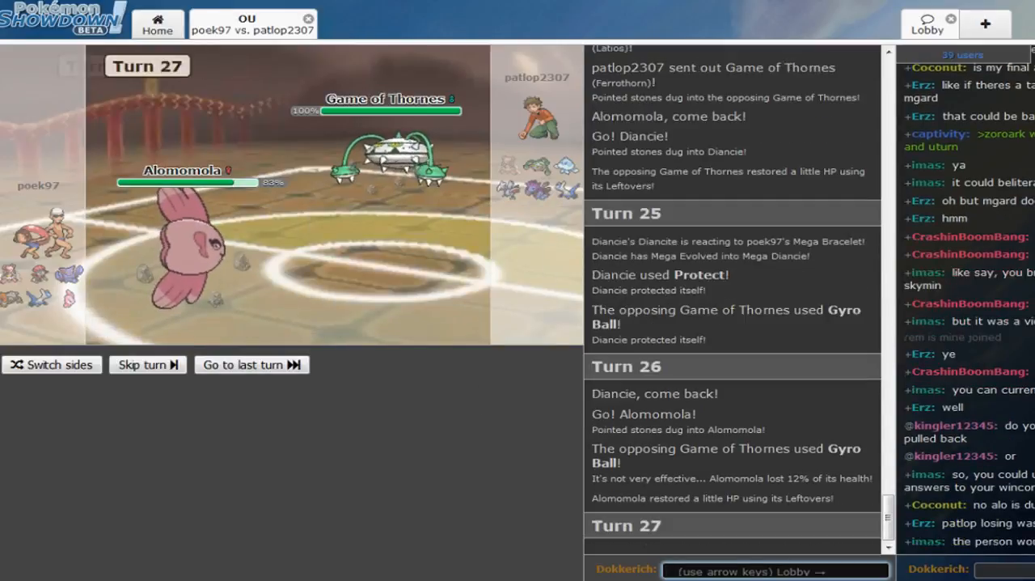
Skip the current turn and keep following the battle through turn 30 and the gg/wp chat
{"action": "left_click", "coordinate": [147, 364]}
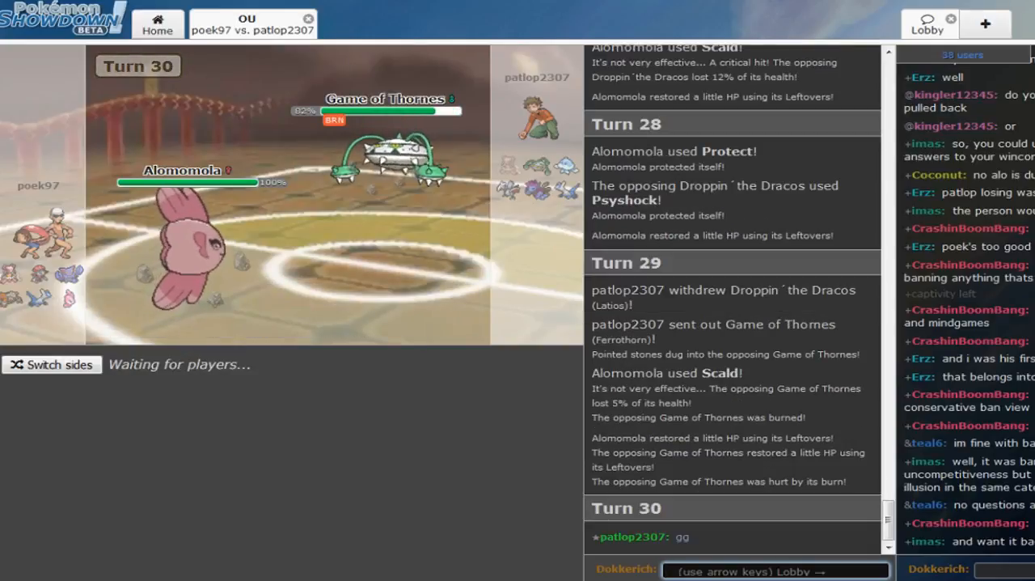
{"action": "mouse_move", "coordinate": [547, 388]}
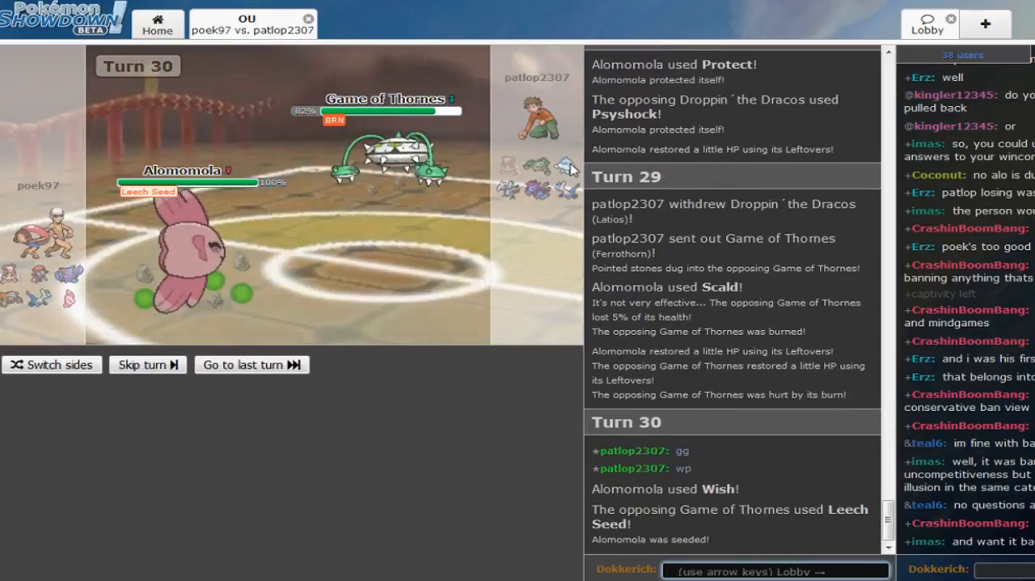
{"action": "mouse_move", "coordinate": [197, 259]}
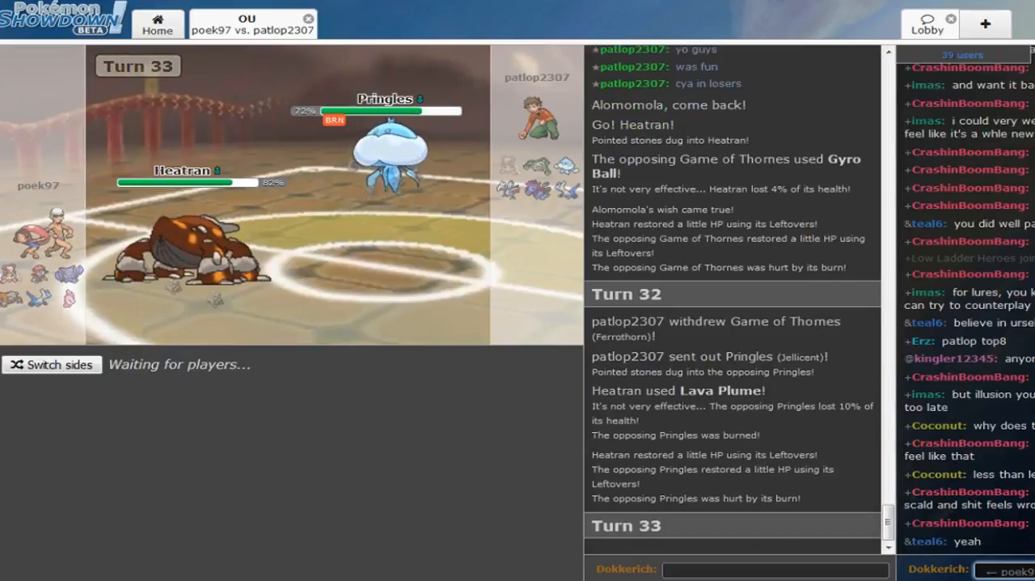
Scroll the battle log to review the early turns and skip the current turn animation
{"action": "scroll", "scroll_direction": "down", "scroll_amount": 3}
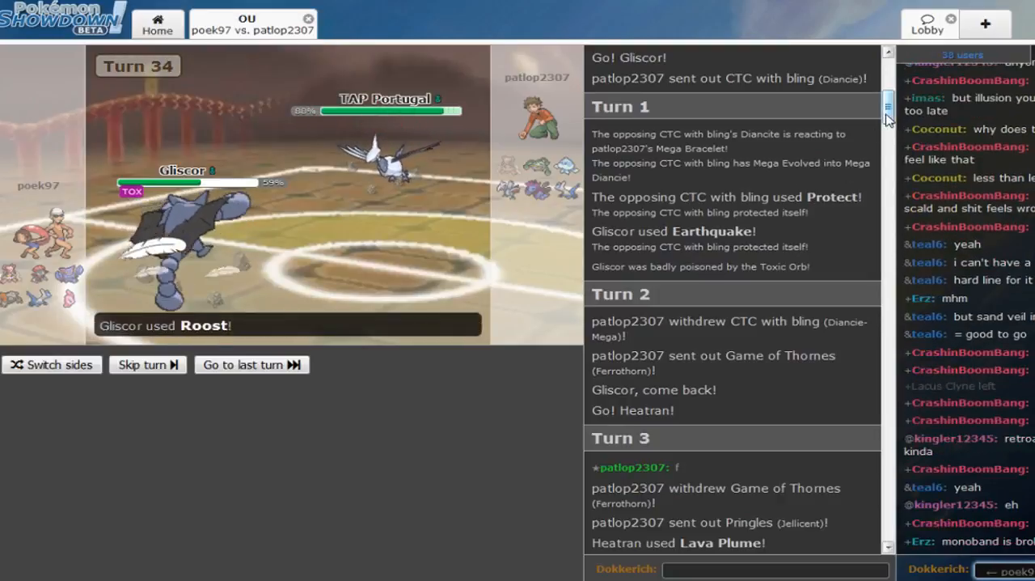
{"action": "scroll", "scroll_direction": "down", "scroll_amount": 3}
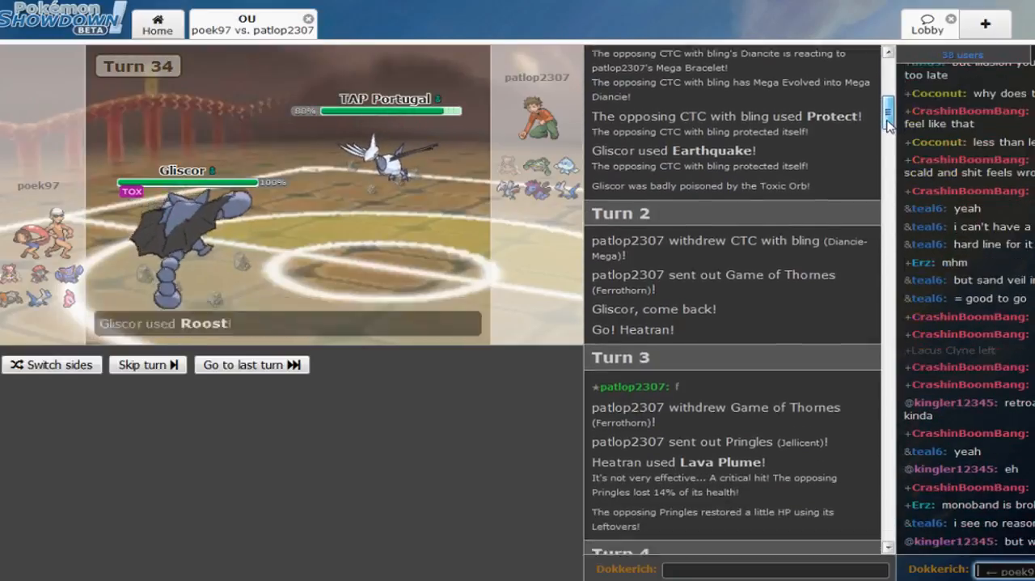
{"action": "scroll", "scroll_direction": "down", "scroll_amount": 3}
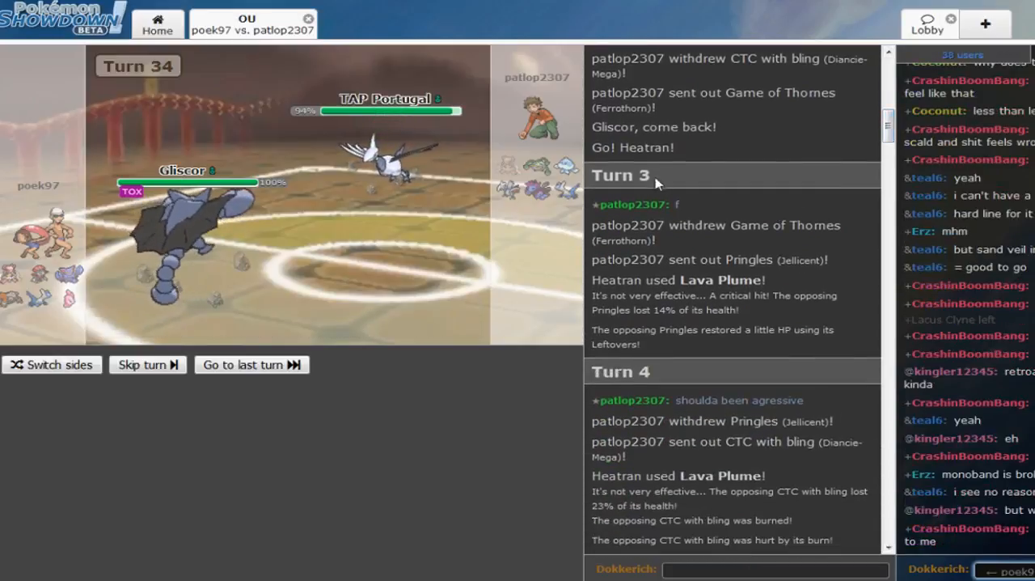
{"action": "left_click", "coordinate": [147, 364]}
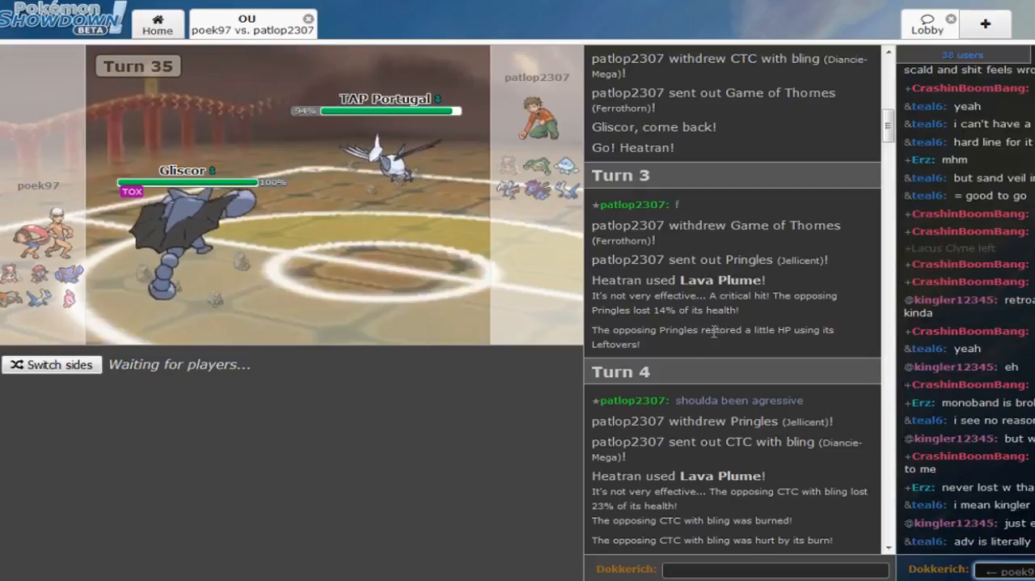
Keep scrolling through the battle log over Turns 4–9 while the battle advances to Turn 38
{"action": "scroll", "scroll_direction": "down", "scroll_amount": 3}
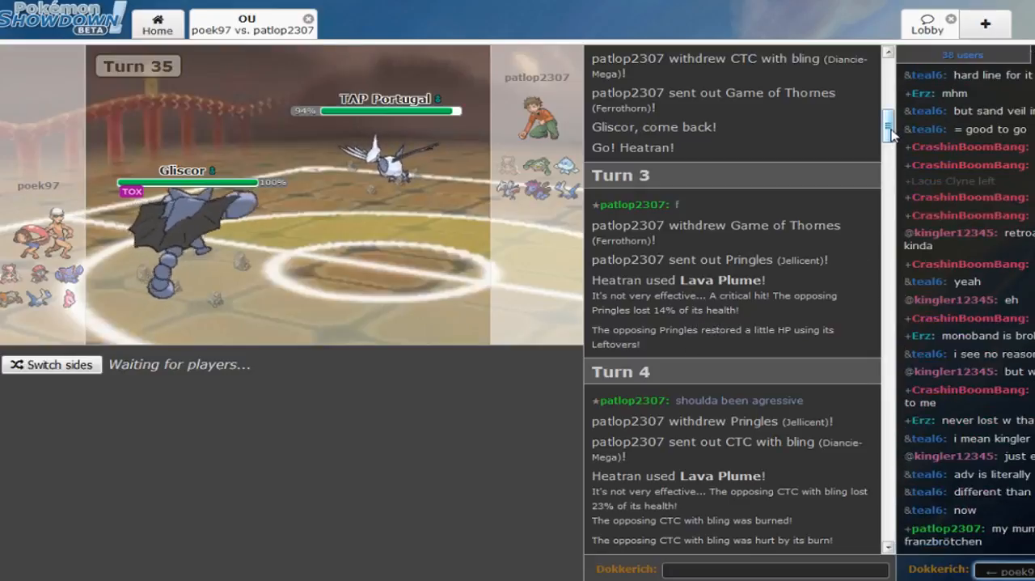
{"action": "scroll", "scroll_direction": "down", "scroll_amount": 3}
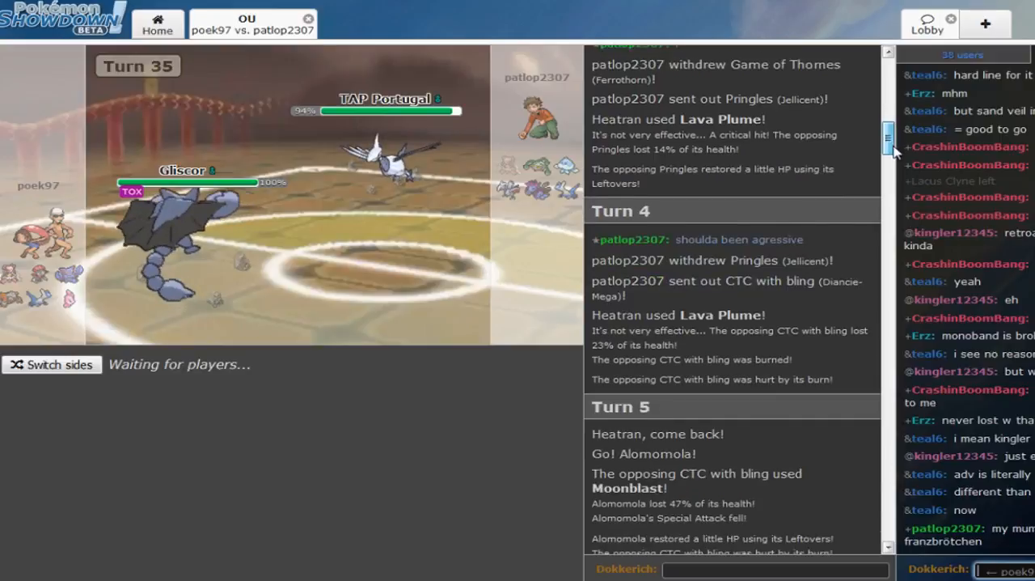
{"action": "scroll", "scroll_direction": "down", "scroll_amount": 3}
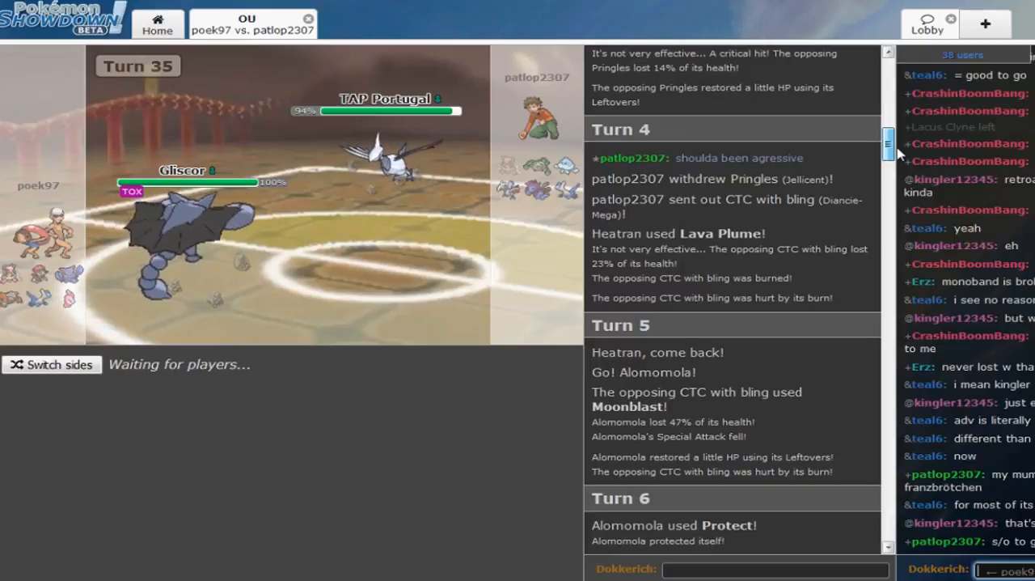
{"action": "scroll", "scroll_direction": "down", "scroll_amount": 3}
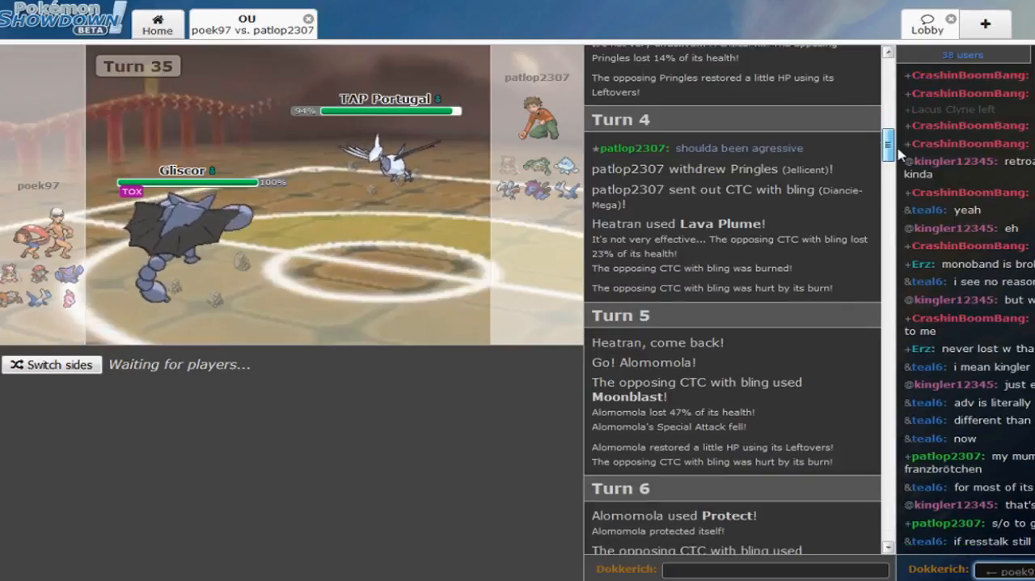
{"action": "scroll", "scroll_direction": "down", "scroll_amount": 3}
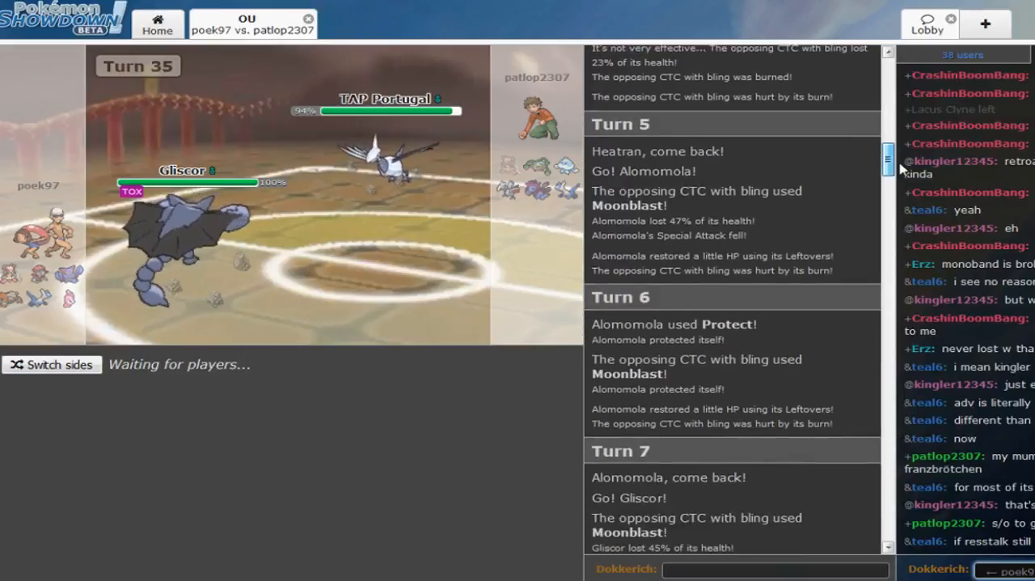
{"action": "scroll", "scroll_direction": "down", "scroll_amount": 3}
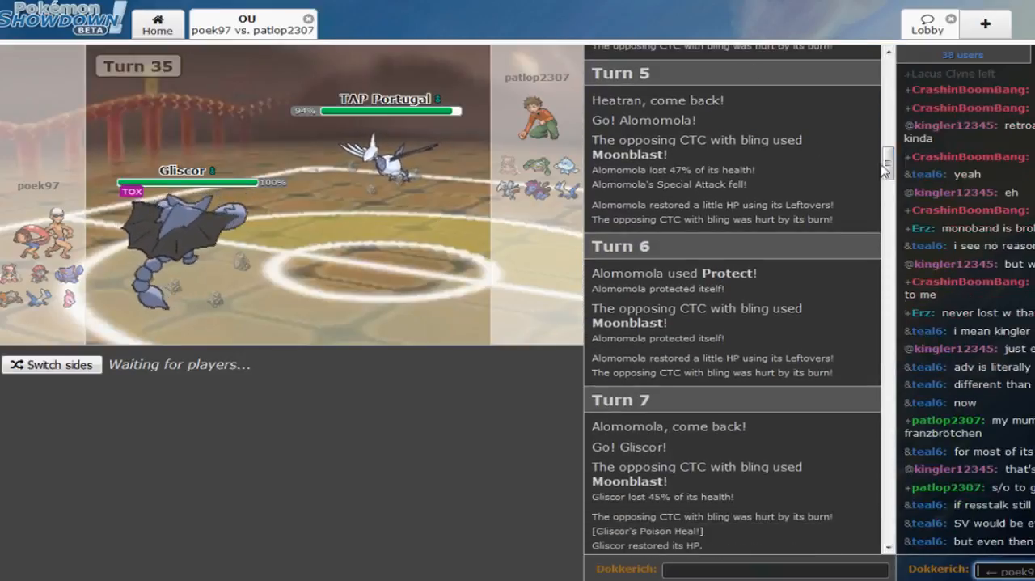
{"action": "scroll", "scroll_direction": "down", "scroll_amount": 3}
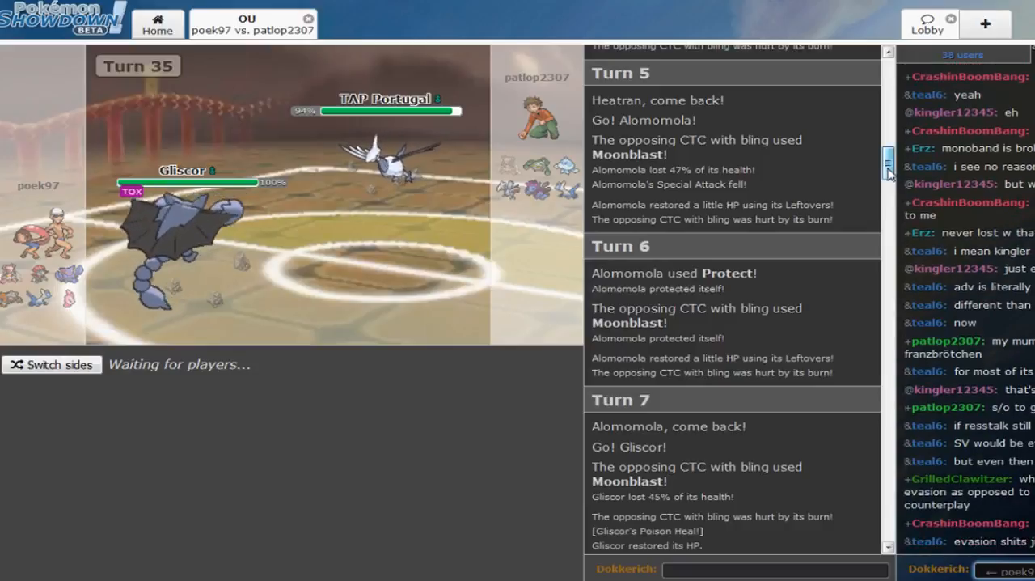
{"action": "scroll", "scroll_direction": "down", "scroll_amount": 3}
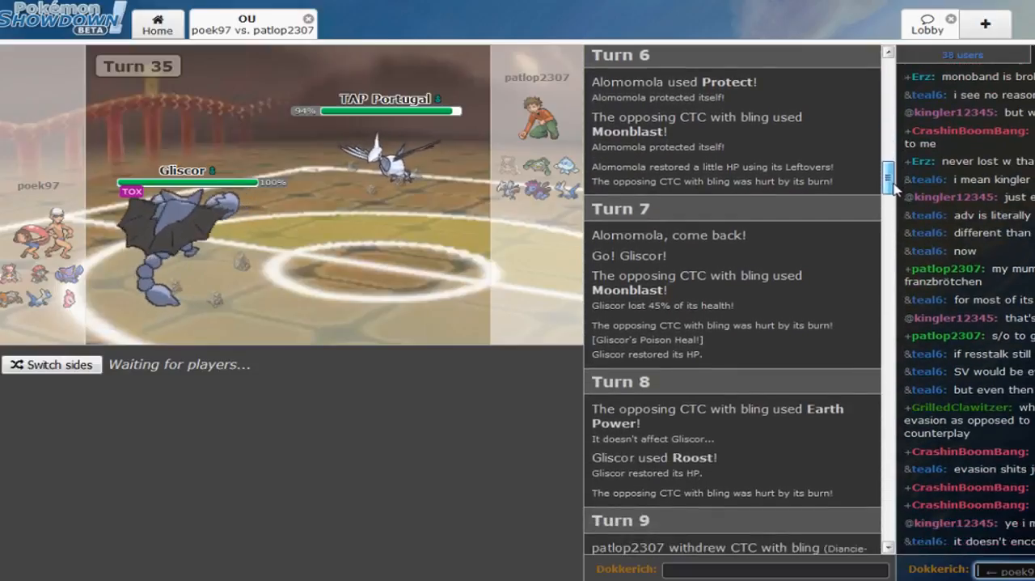
{"action": "scroll", "scroll_direction": "down", "scroll_amount": 3}
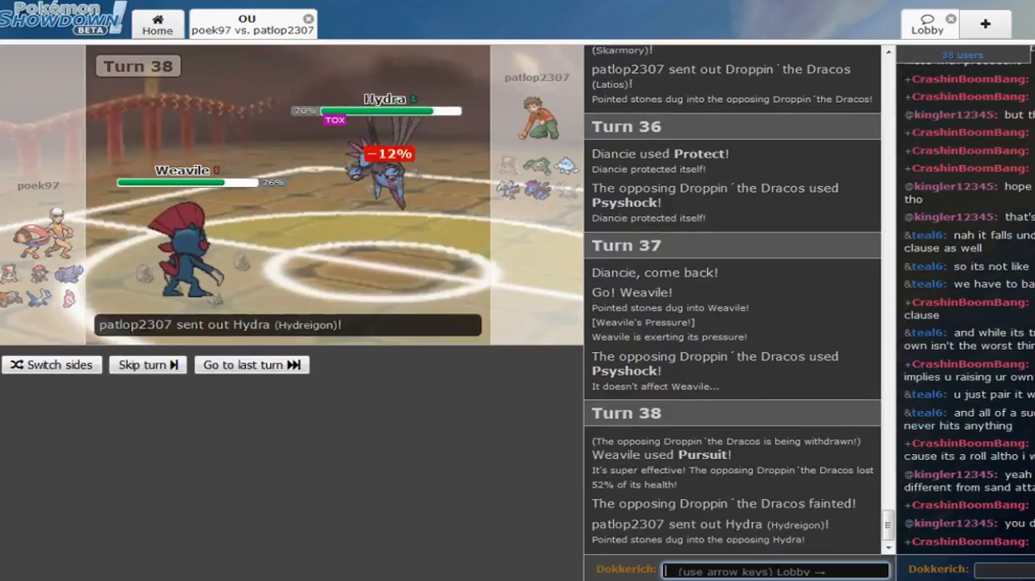
Skip the current turn and jump to the latest live turn (Turn 39, Weavile vs Hydreigon)
{"action": "left_click", "coordinate": [147, 364]}
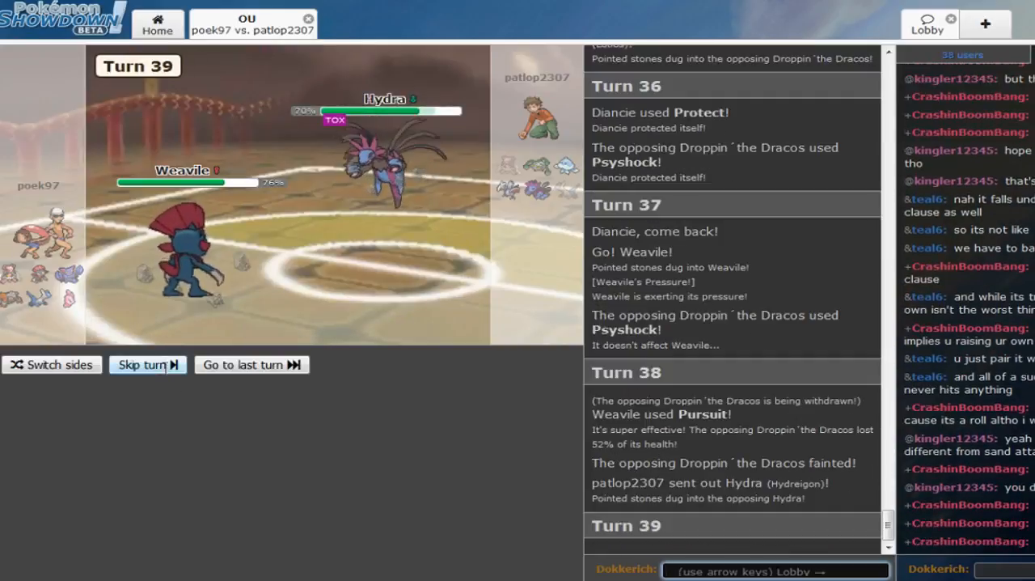
{"action": "left_click", "coordinate": [142, 364]}
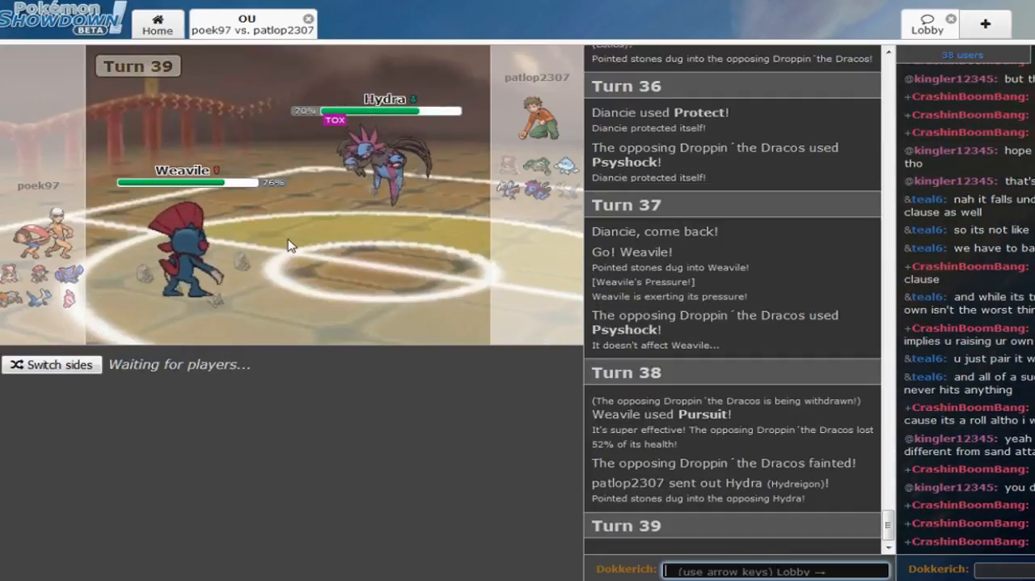
{"action": "mouse_move", "coordinate": [540, 262]}
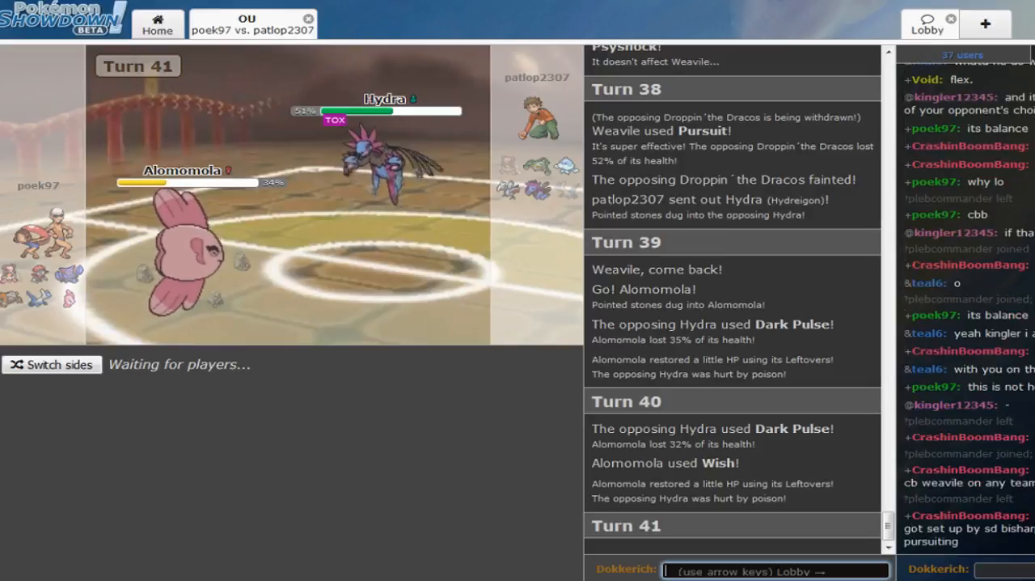
{"action": "scroll", "scroll_direction": "down", "scroll_amount": 3}
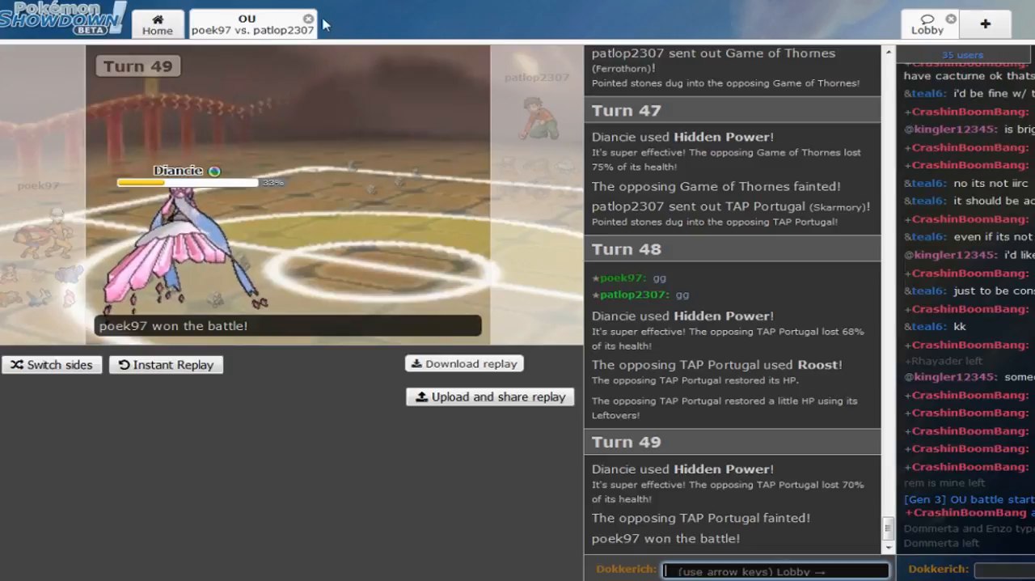
{"action": "left_click", "coordinate": [307, 18]}
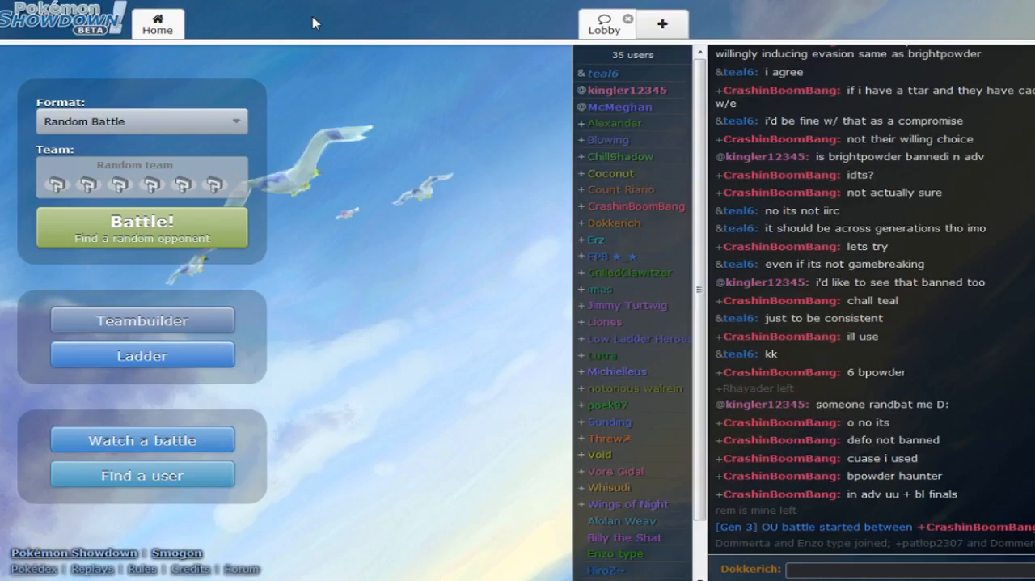
{"action": "mouse_move", "coordinate": [504, 354]}
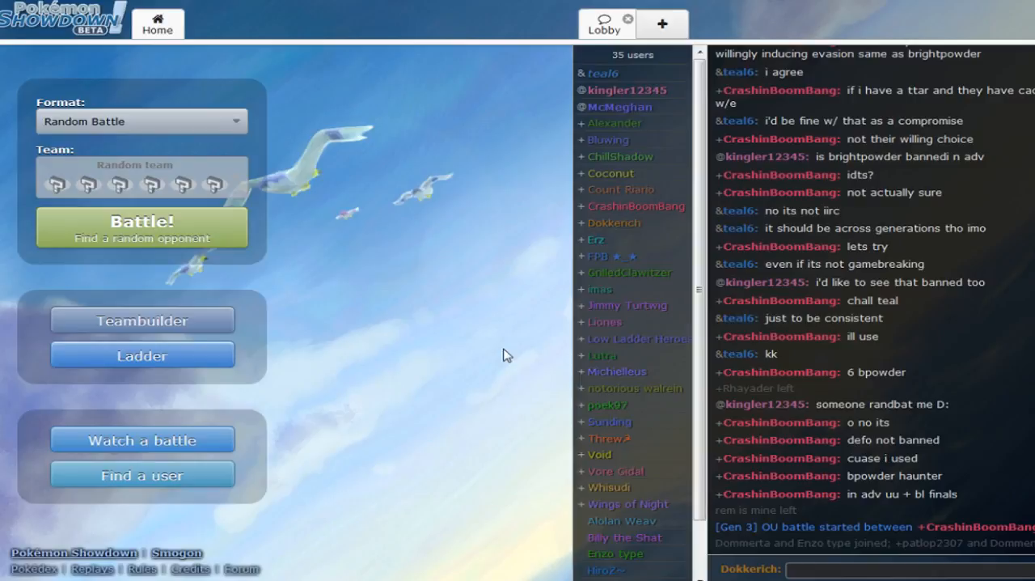